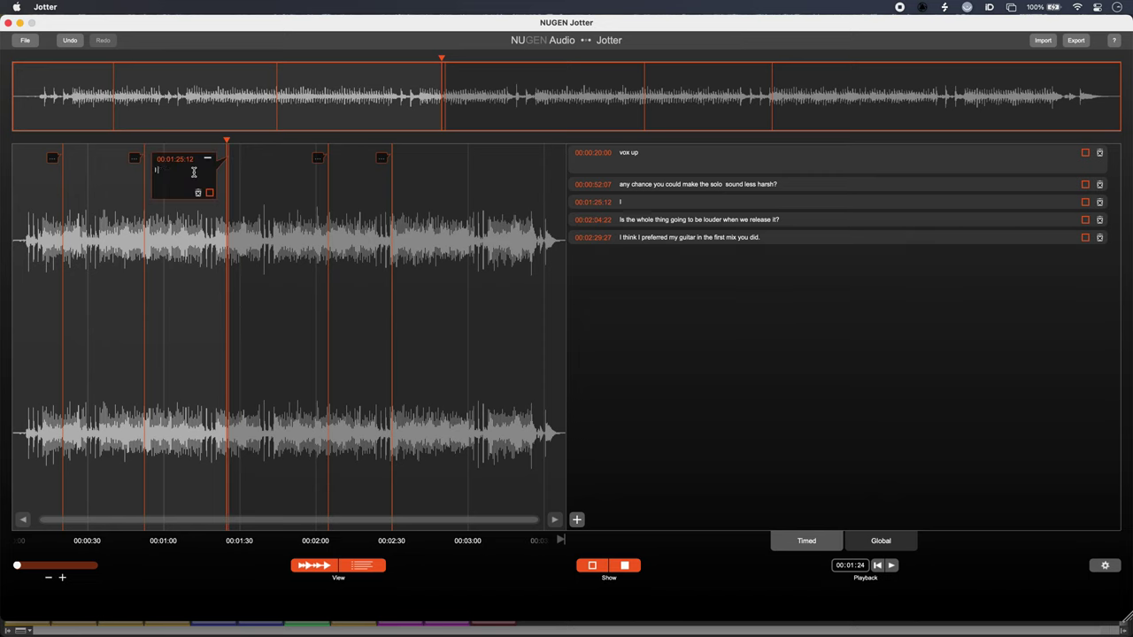
Enter the note text 'I like the bass but it can come down' and commit it
type("I like the bass but it can come down")
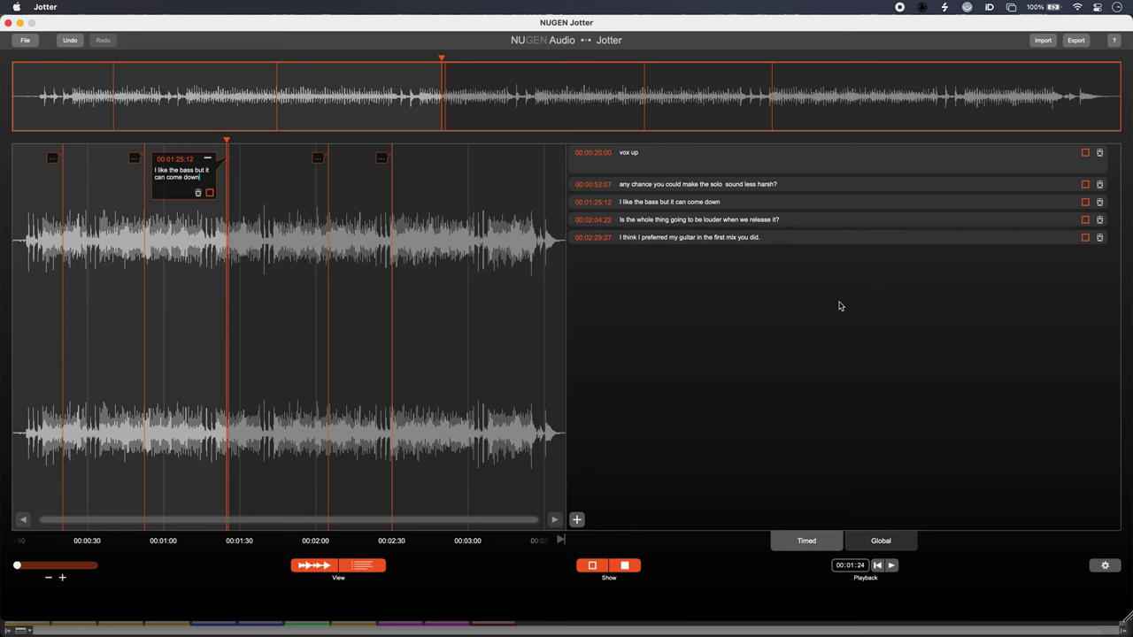
left_click(1076, 39)
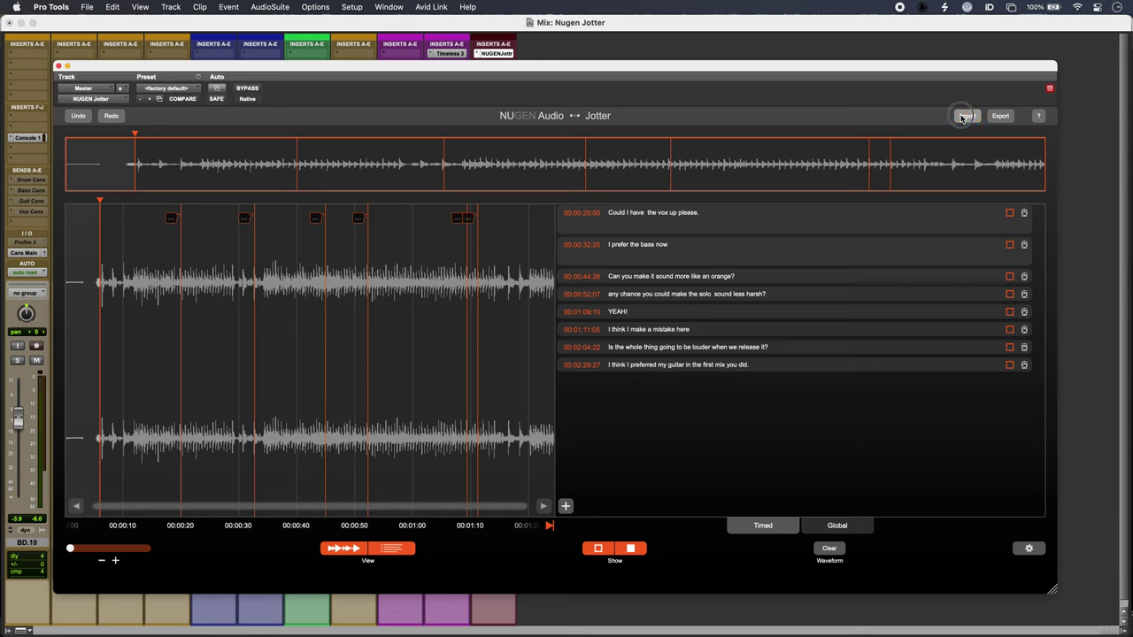
Import the exported notes file using 'Add to current notes' so it merges with the list
left_click(963, 115)
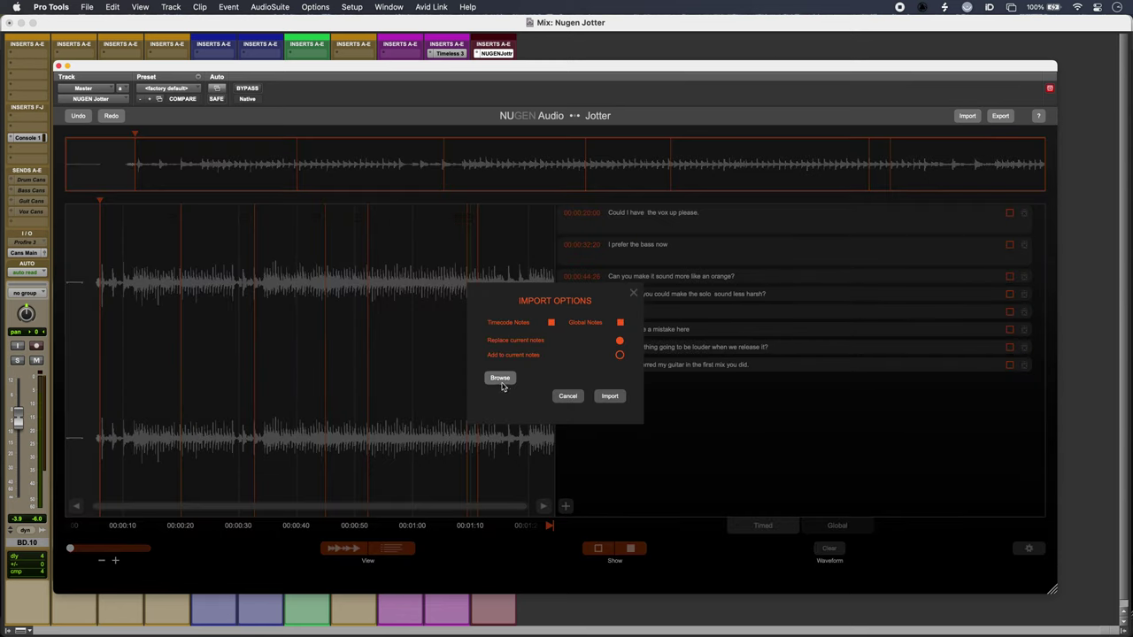
left_click(499, 379)
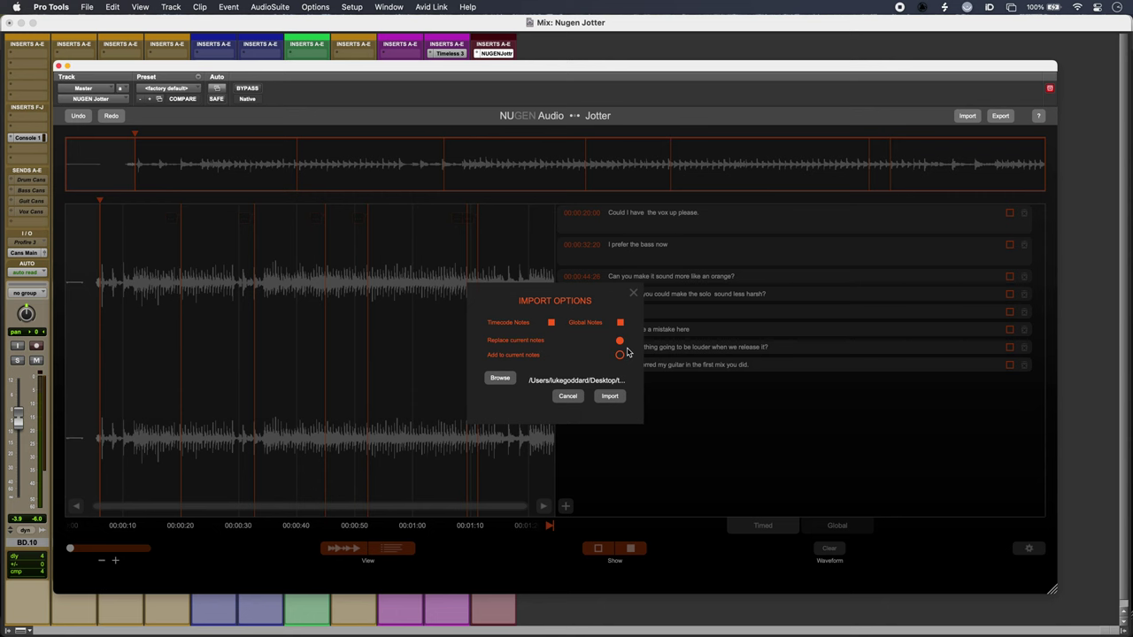
left_click(609, 396)
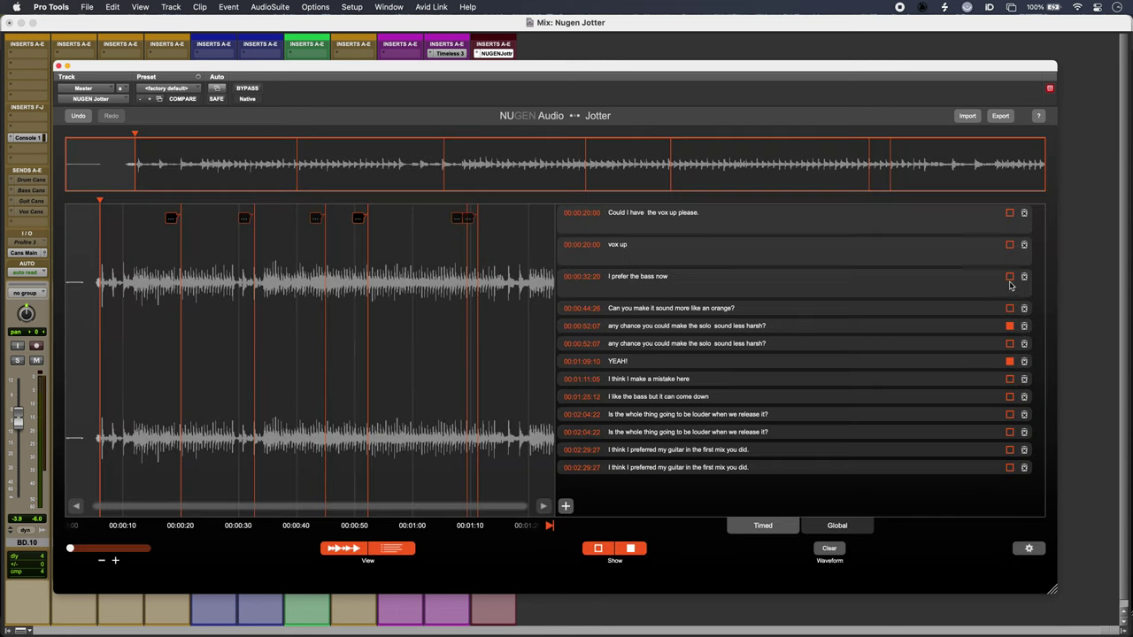
Mark 'I prefer the bass now' as done, checking the Global list before returning to Timed
left_click(1009, 276)
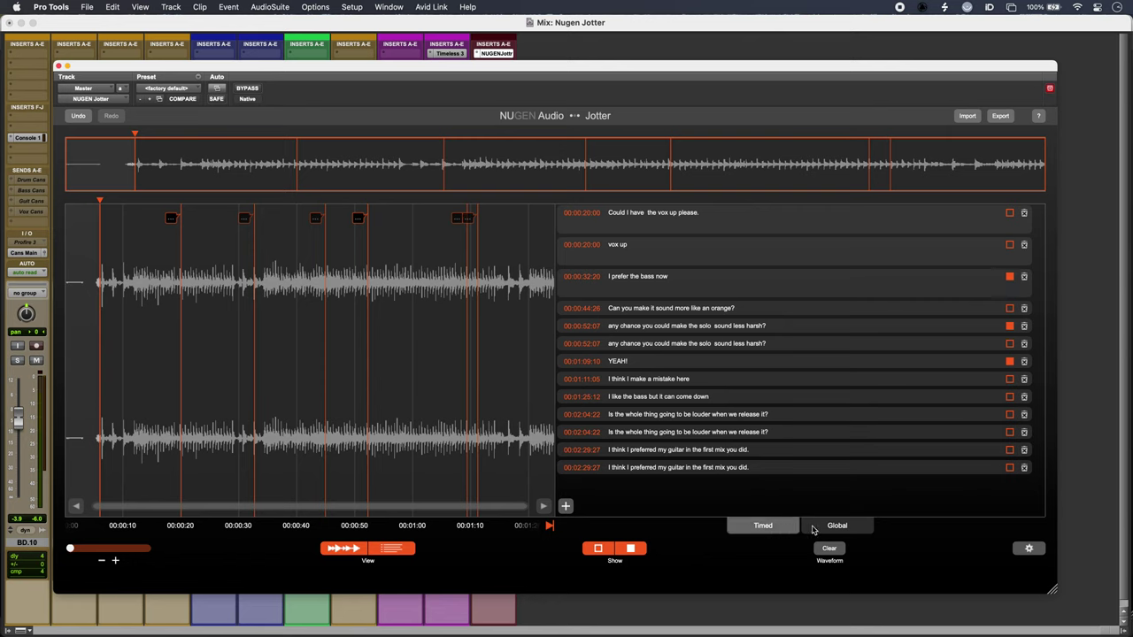
left_click(762, 525)
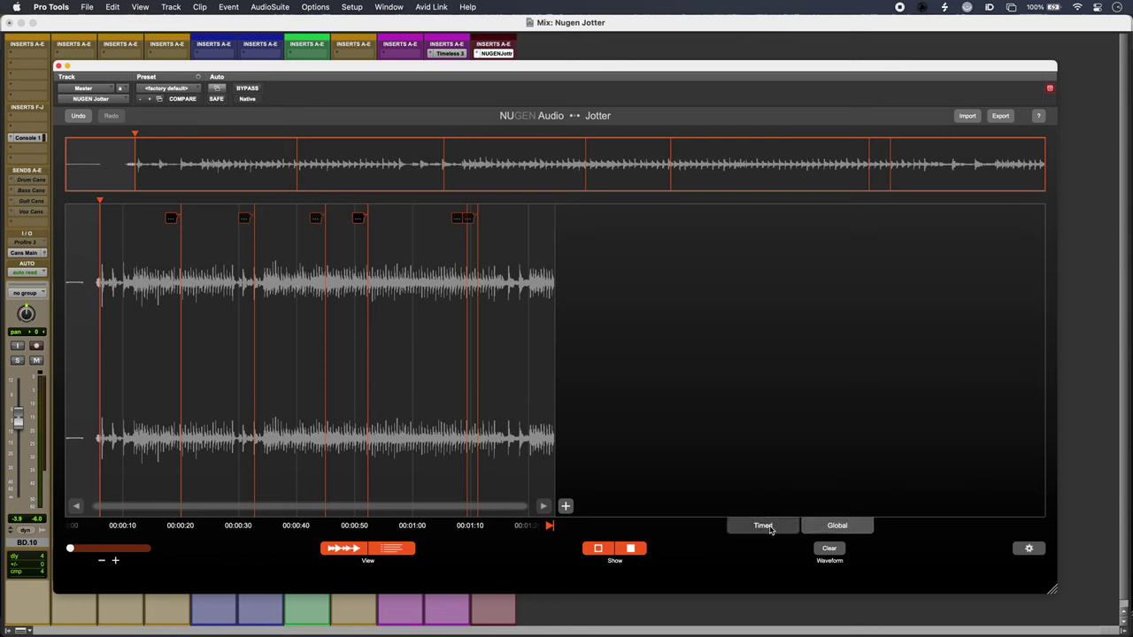
left_click(761, 524)
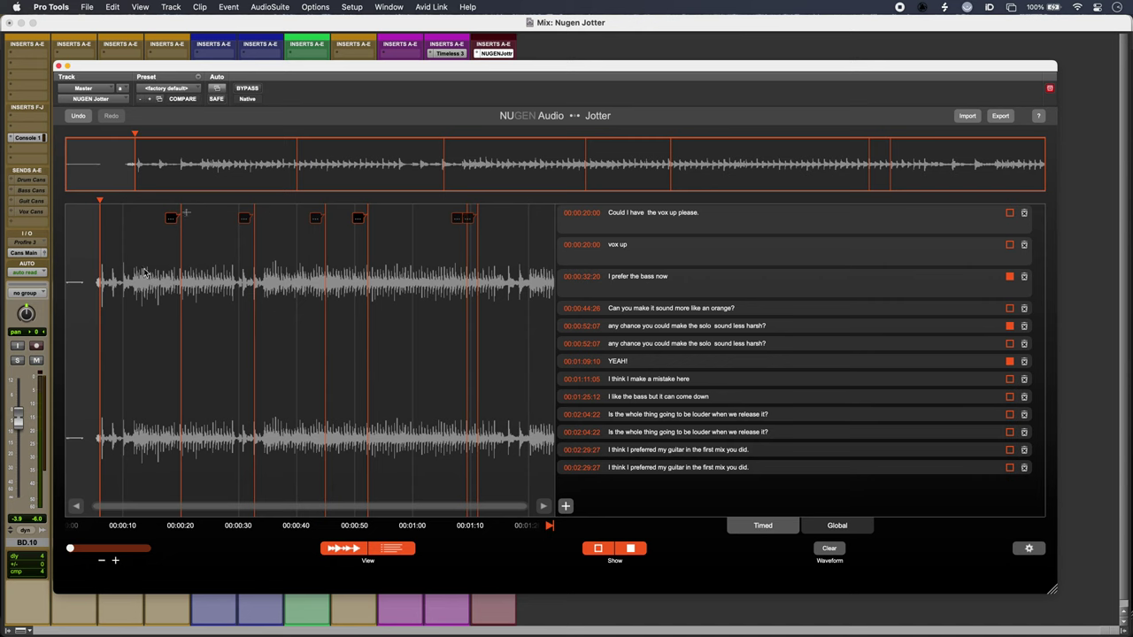
mouse_move(503, 254)
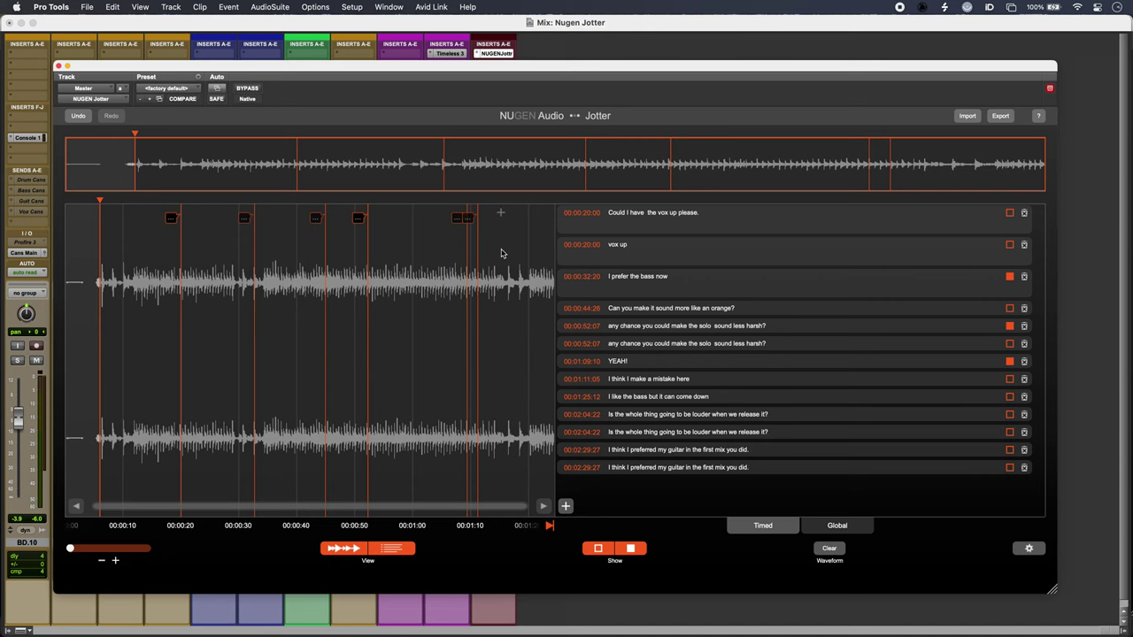
Choose a timecode frame rate in Jotter's settings, then pick the notes file to import in standalone Jotter
left_click(1028, 549)
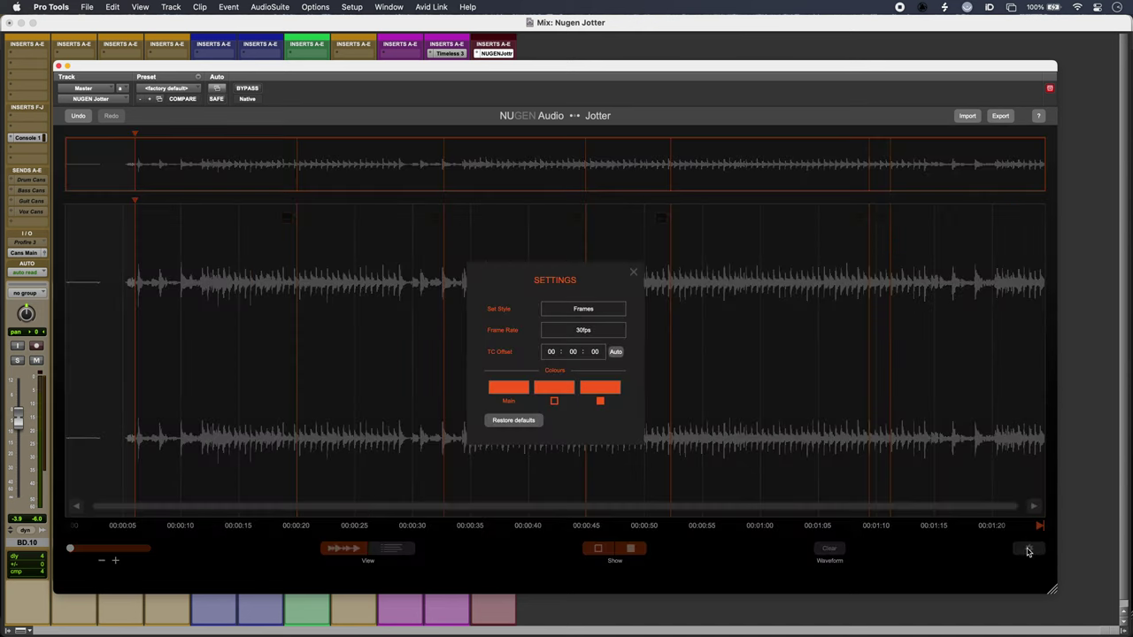
left_click(584, 329)
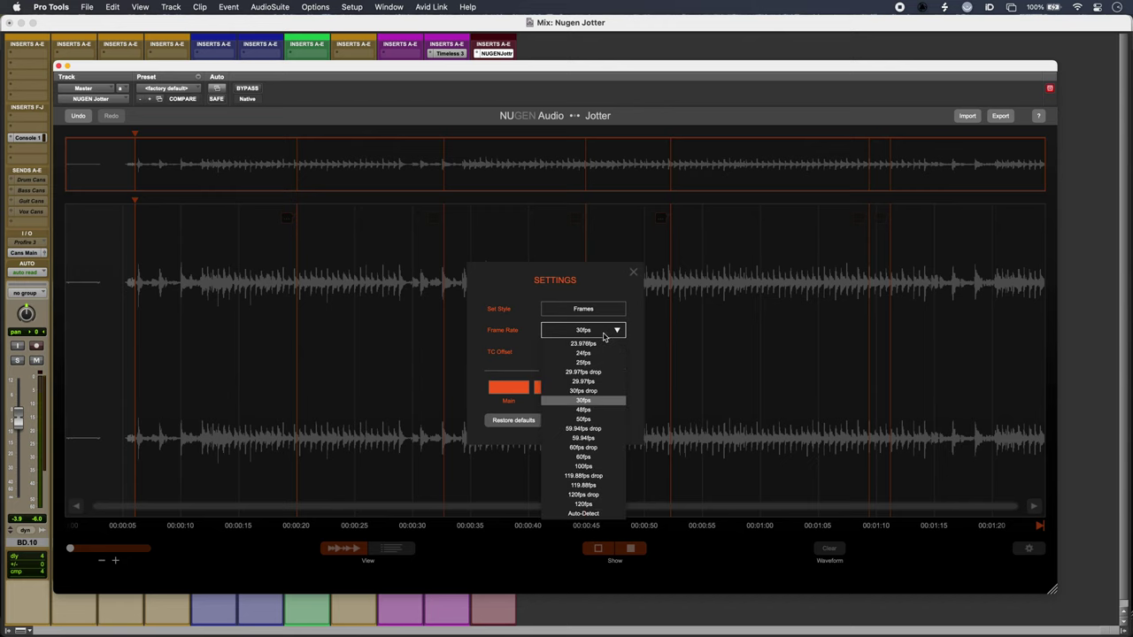
left_click(583, 400)
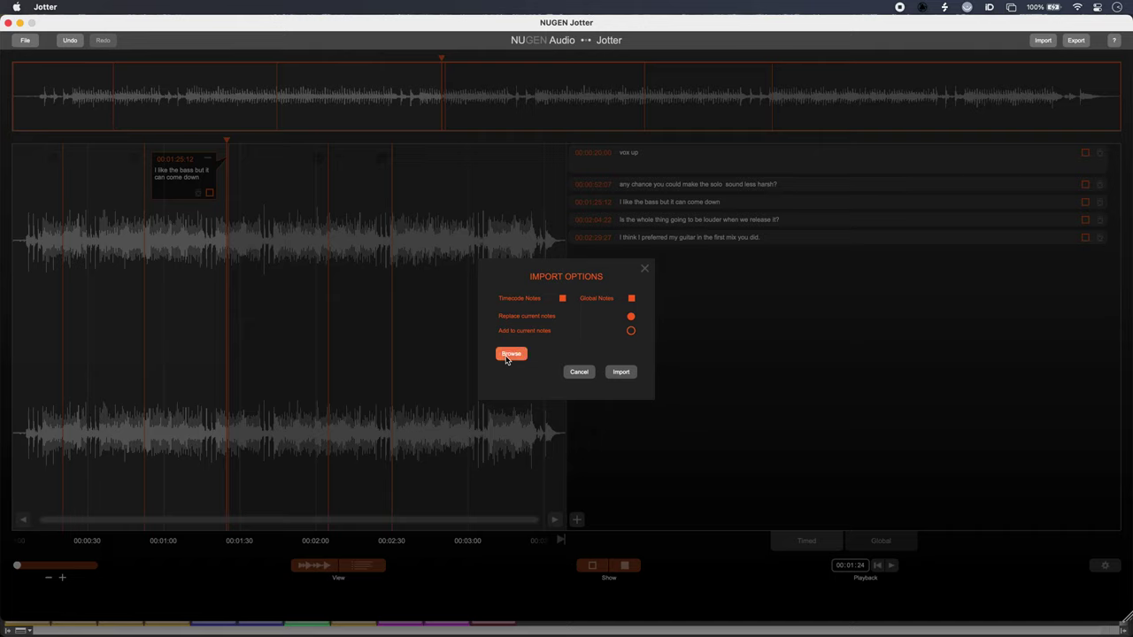
left_click(620, 372)
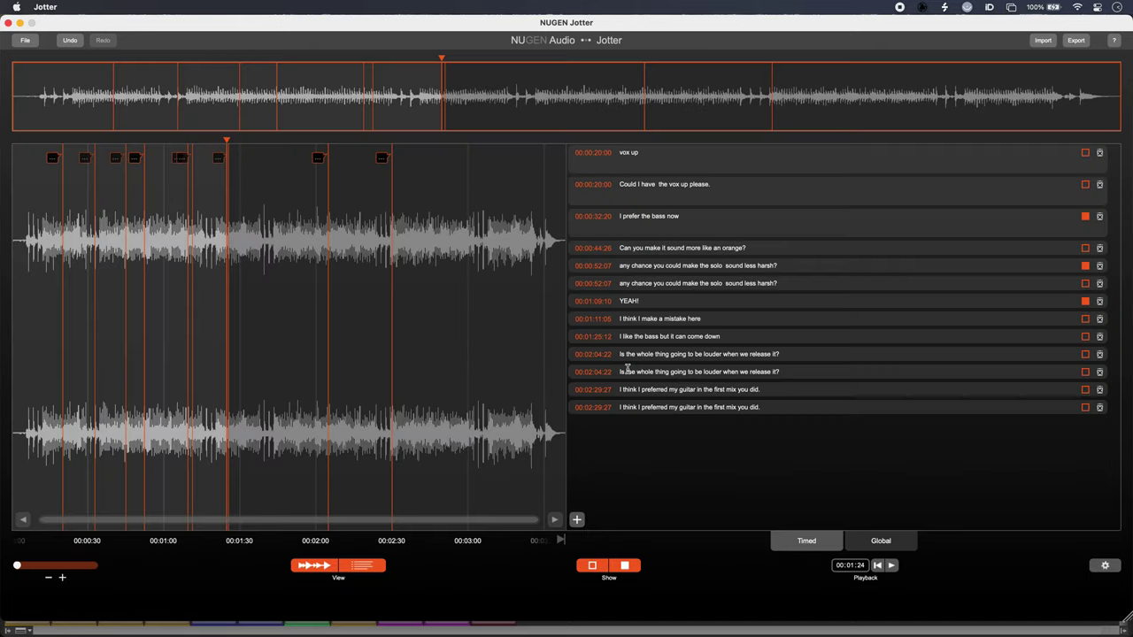